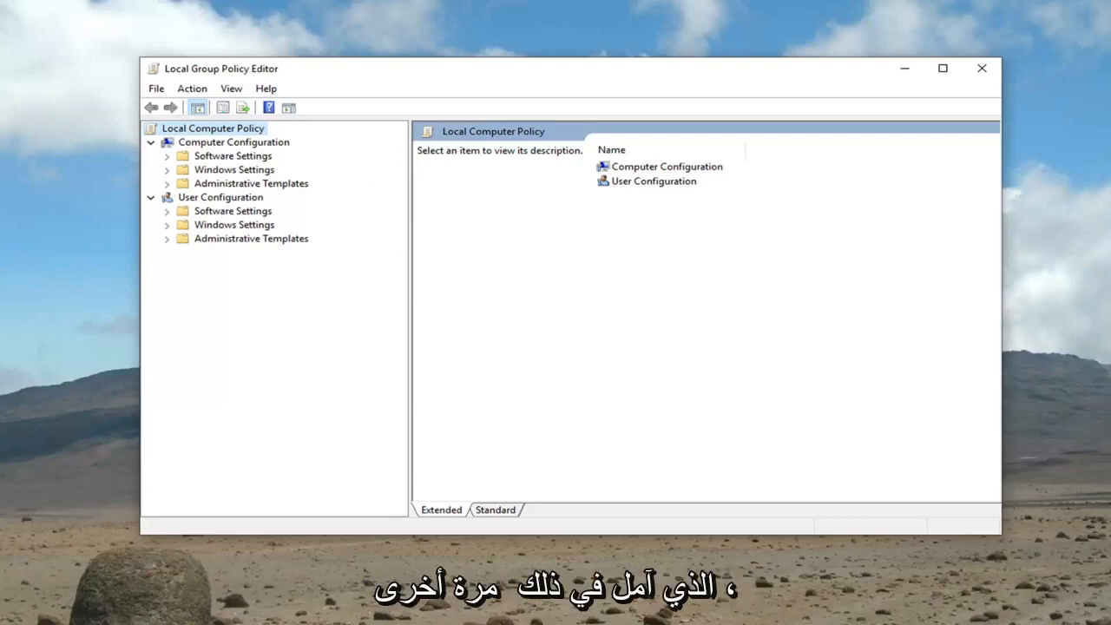
mouse_move(339, 219)
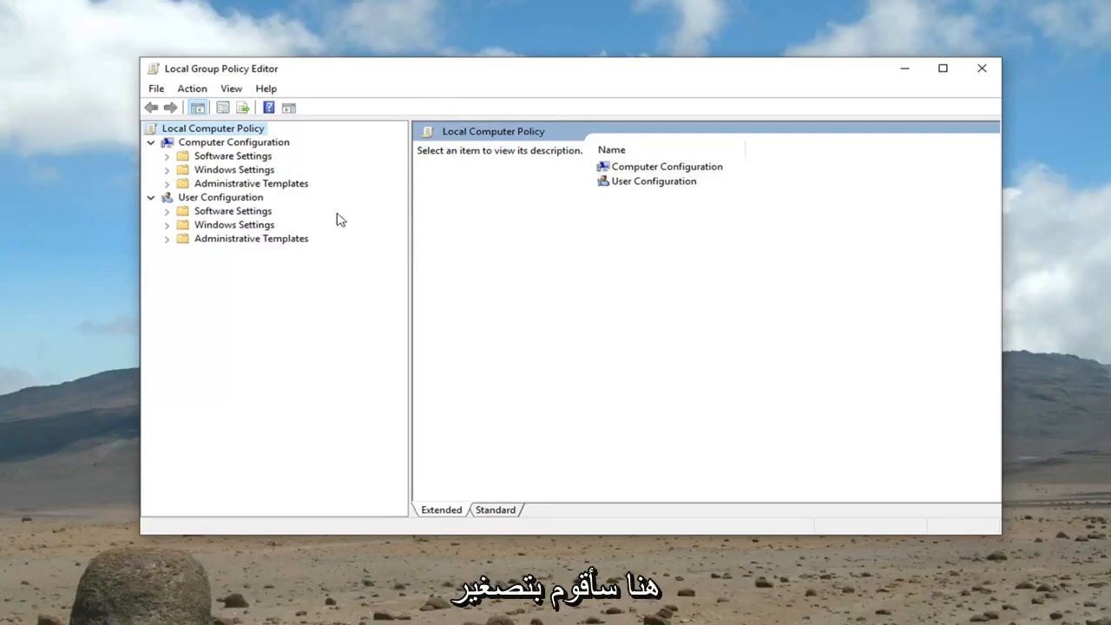
Expand the Computer Configuration administrative templates to locate the Encryption Oracle Remediation policy.
double_click(680, 196)
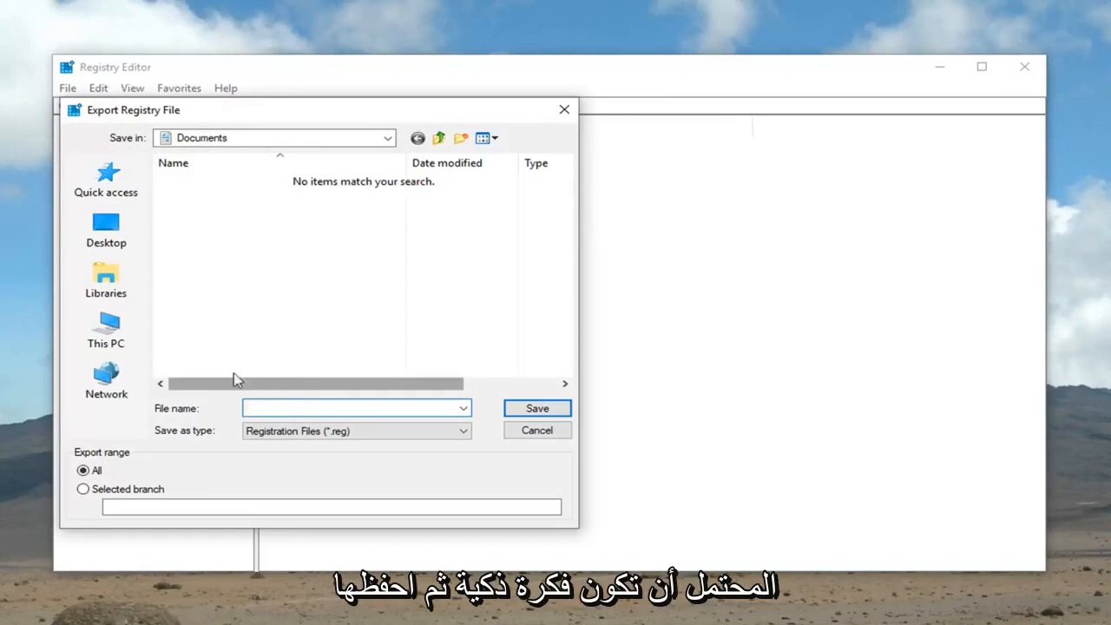
Review the Export Registry File dialog with Export range All, then cancel it.
left_click(352, 408)
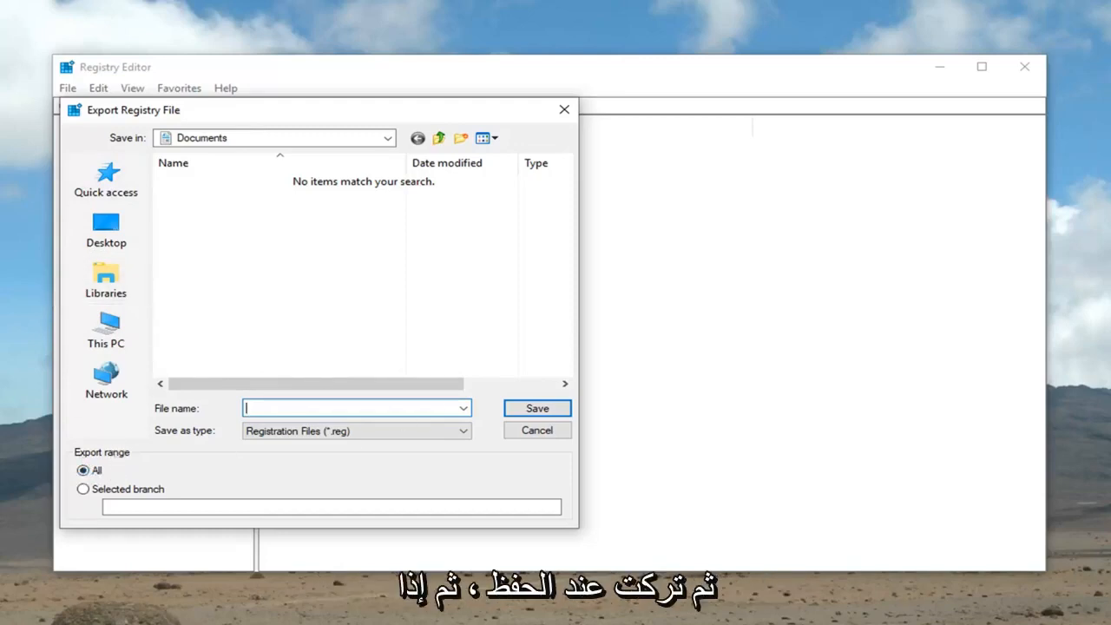
left_click(536, 430)
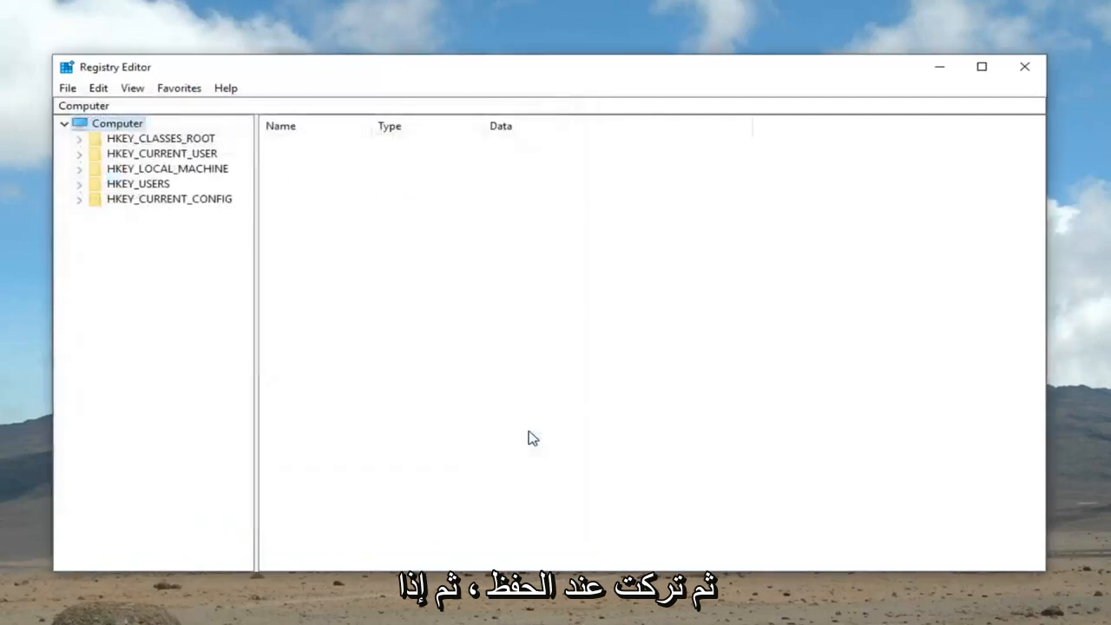